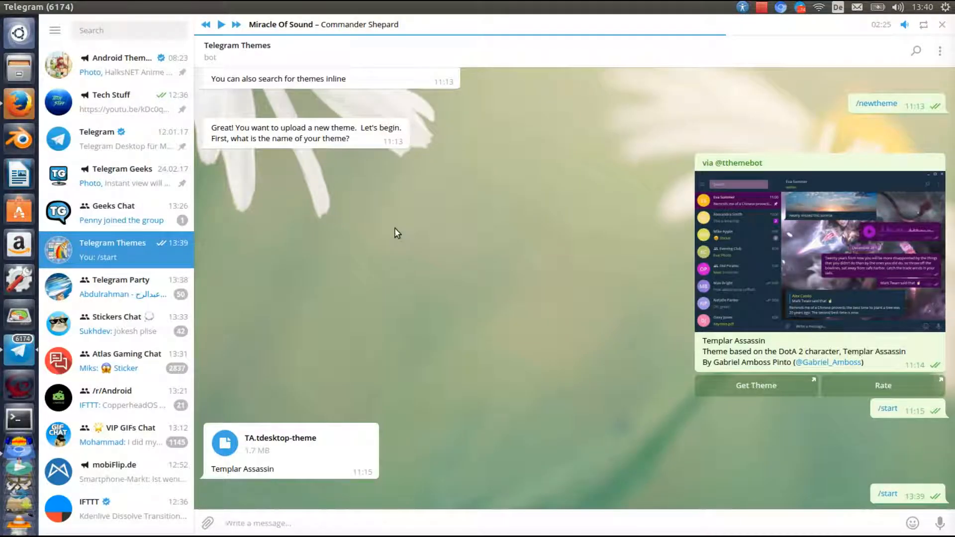
pyautogui.moveTo(393, 236)
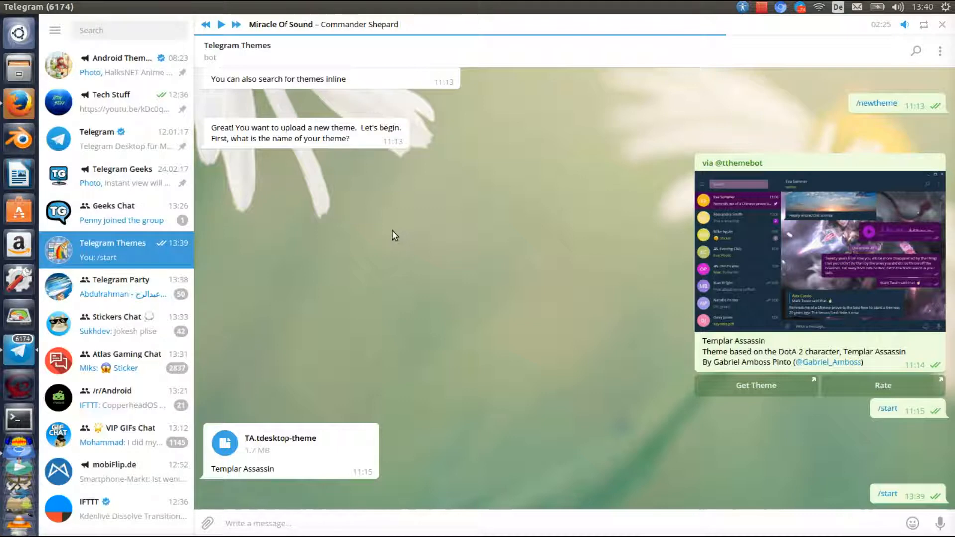
pyautogui.moveTo(442, 266)
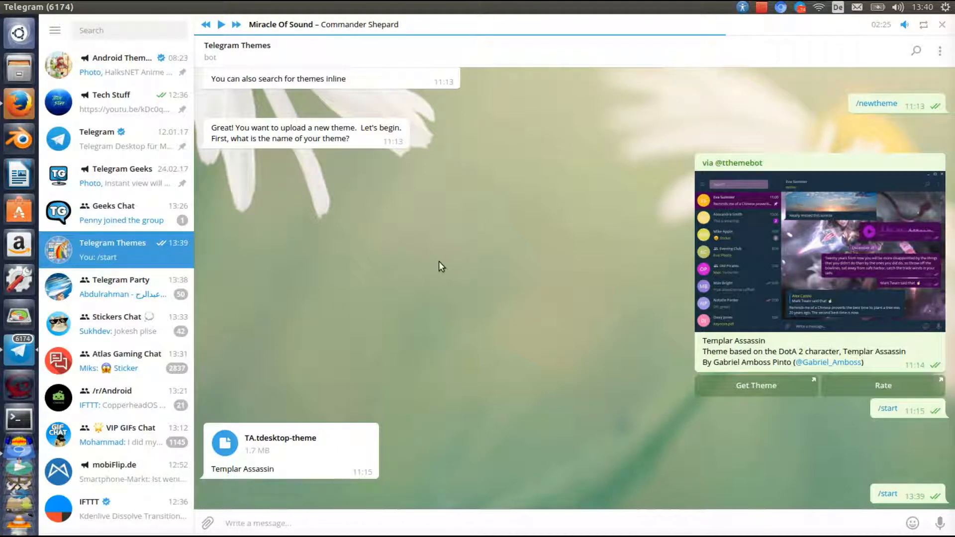
pyautogui.moveTo(488, 229)
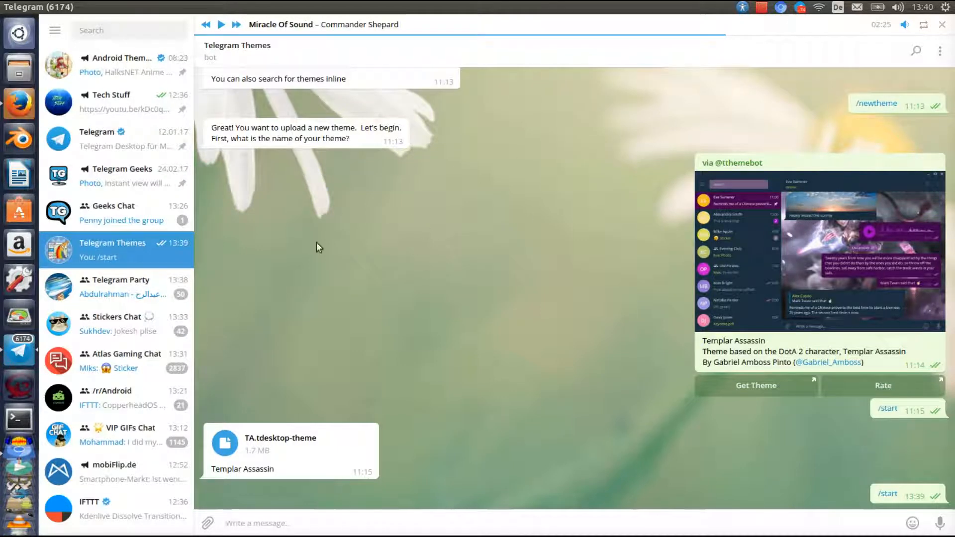
pyautogui.moveTo(383, 256)
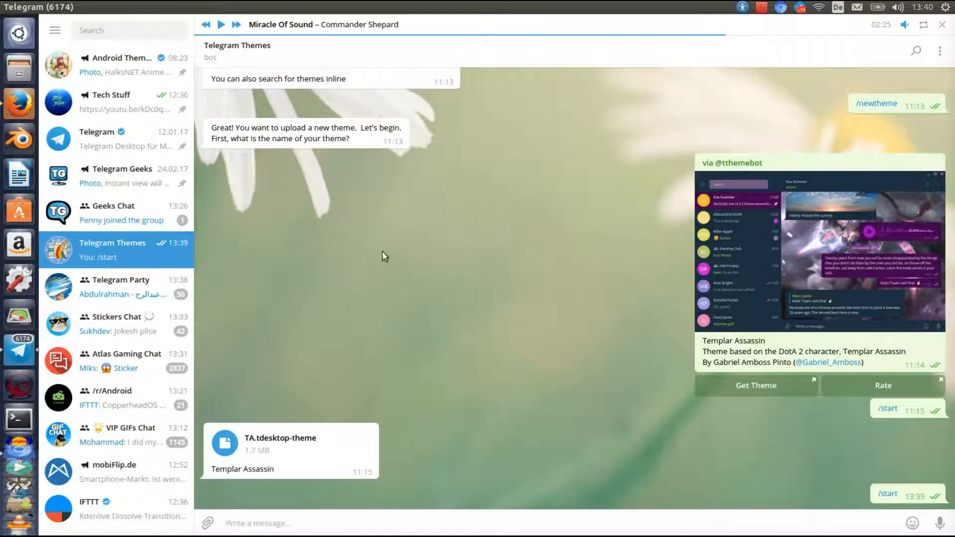
pyautogui.click(128, 30)
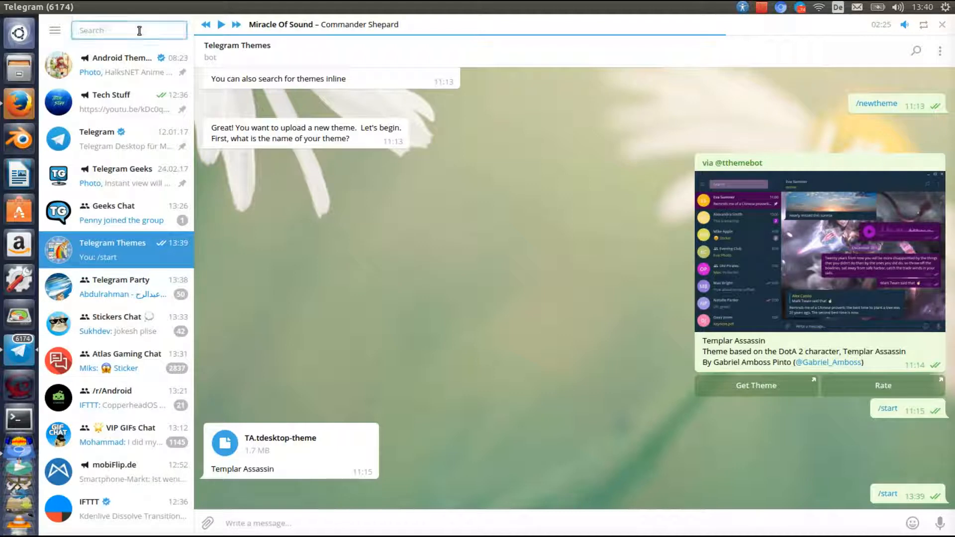
pyautogui.write('@')
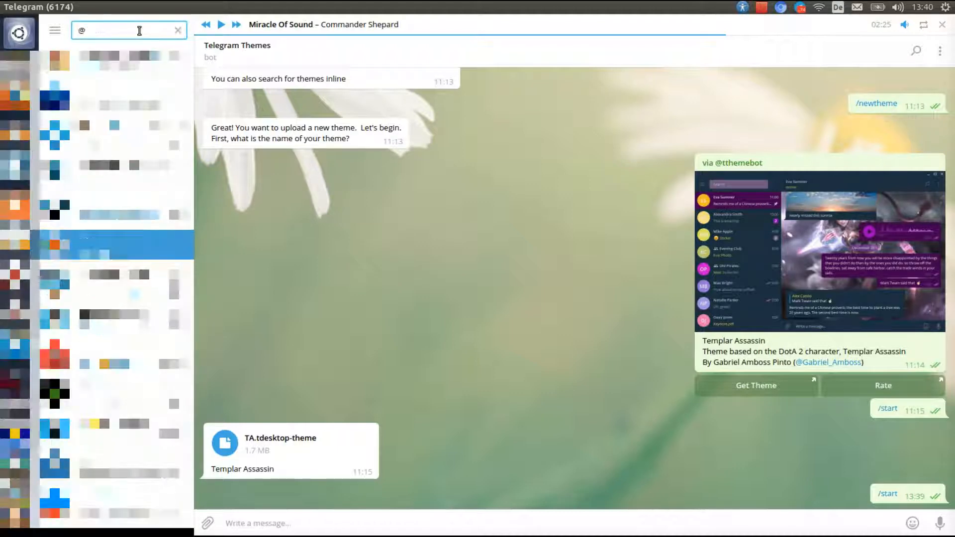
pyautogui.write('tthemebot')
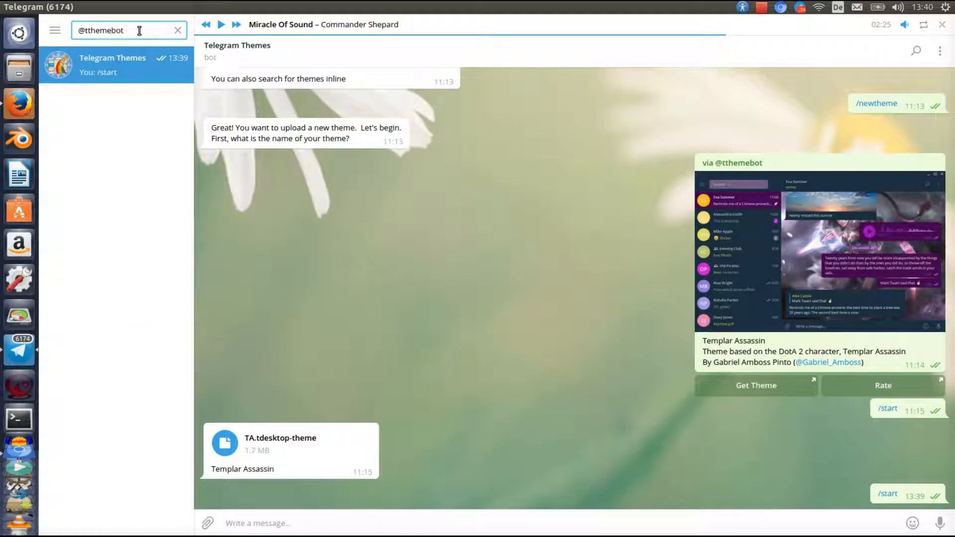
pyautogui.click(177, 30)
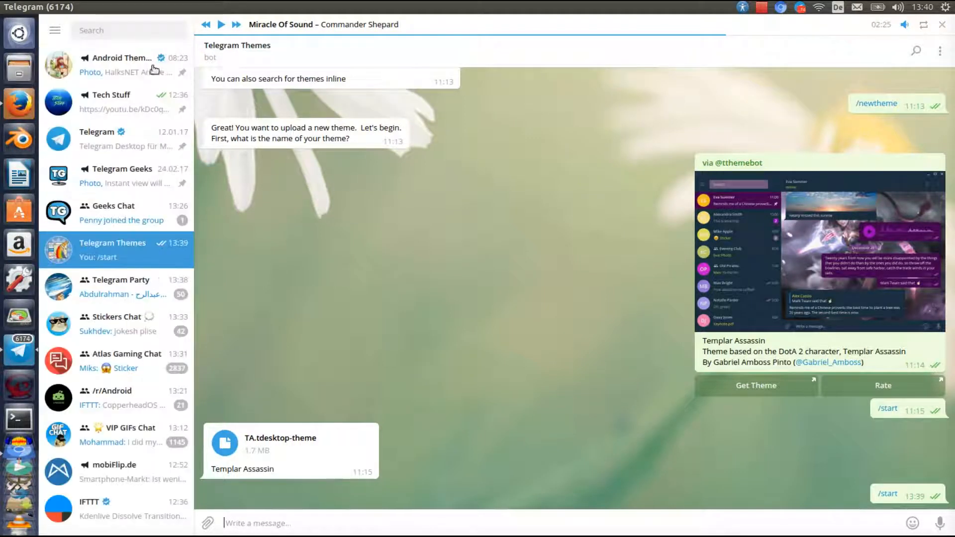
pyautogui.moveTo(548, 413)
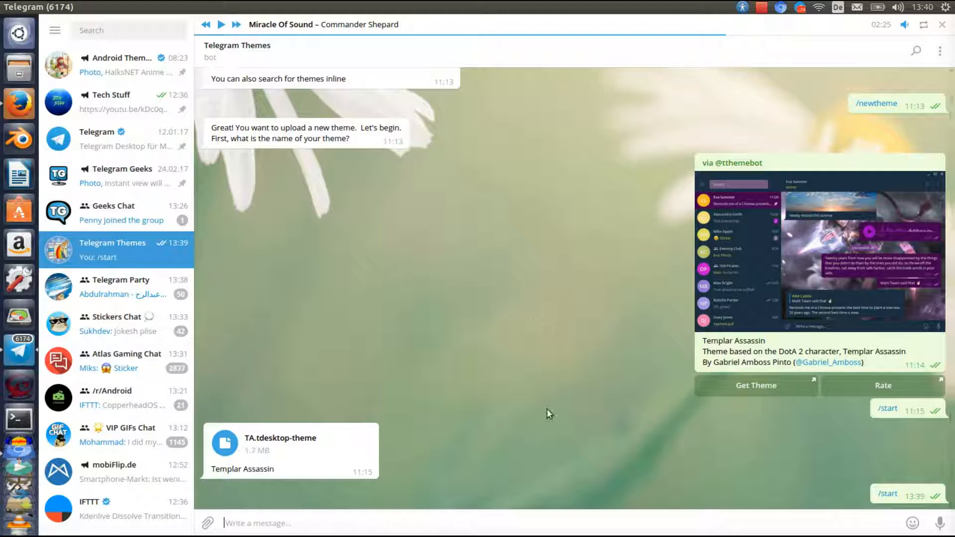
pyautogui.moveTo(421, 463)
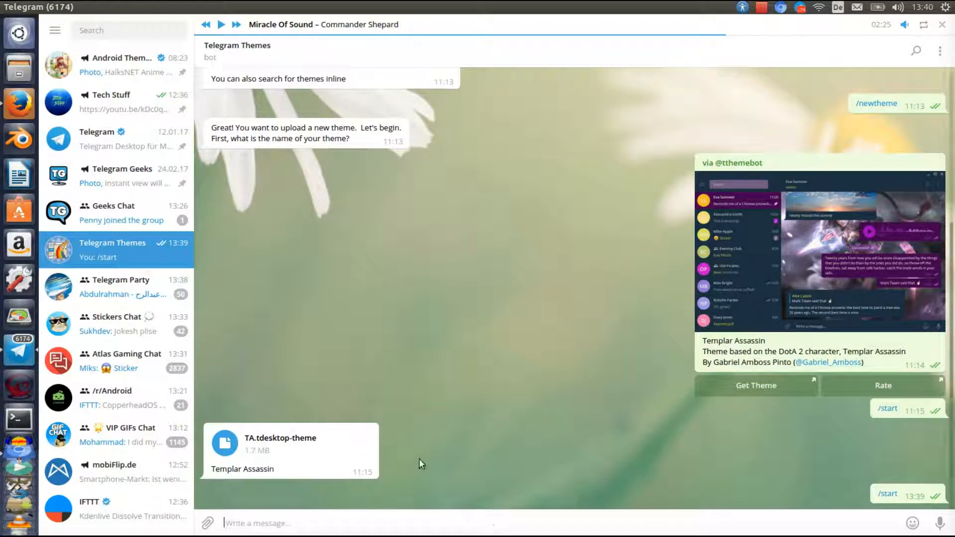
pyautogui.moveTo(450, 427)
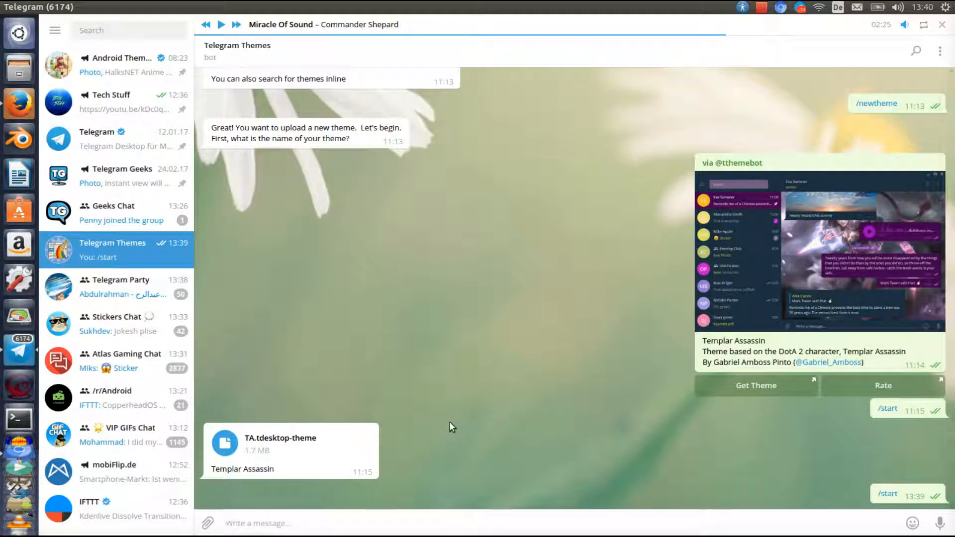
pyautogui.write('@tthemebot')
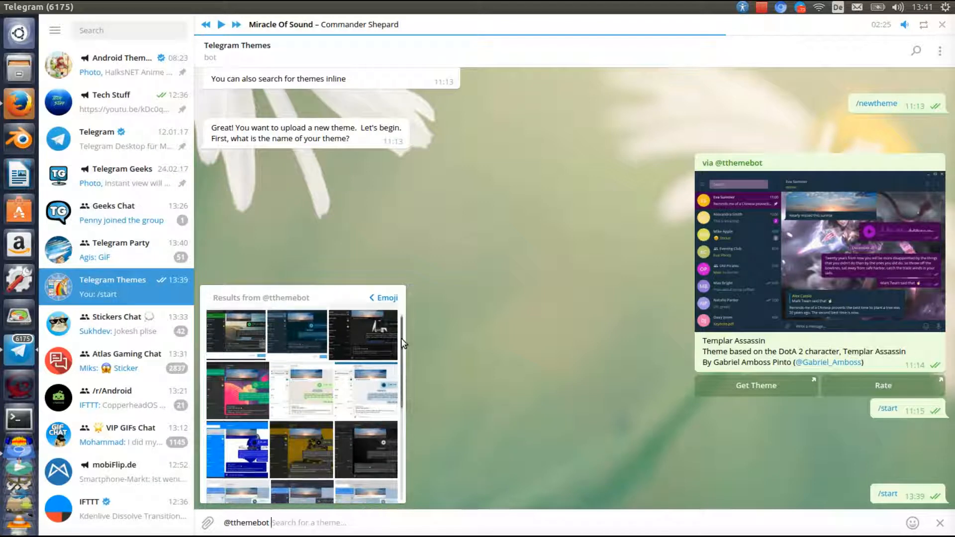
pyautogui.scroll(-3)
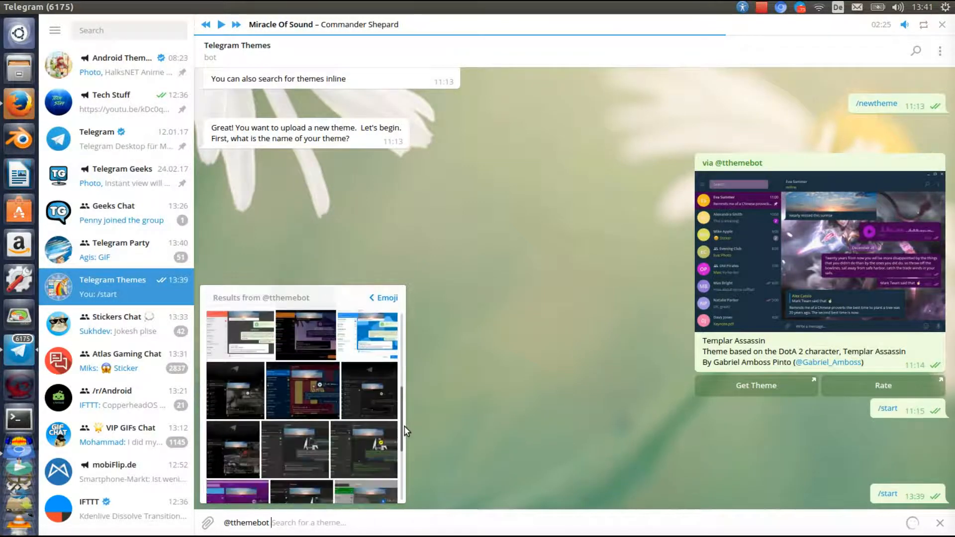
pyautogui.scroll(-3)
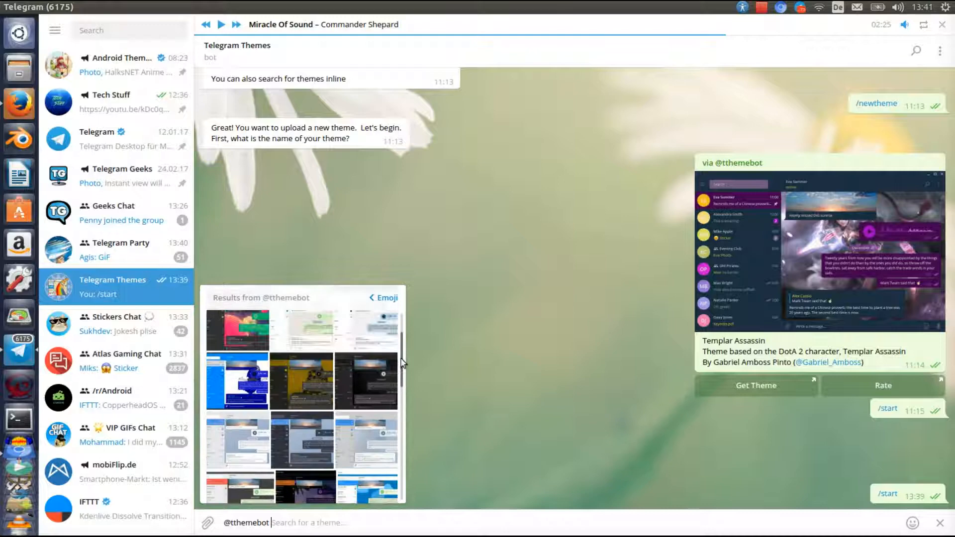
pyautogui.scroll(3)
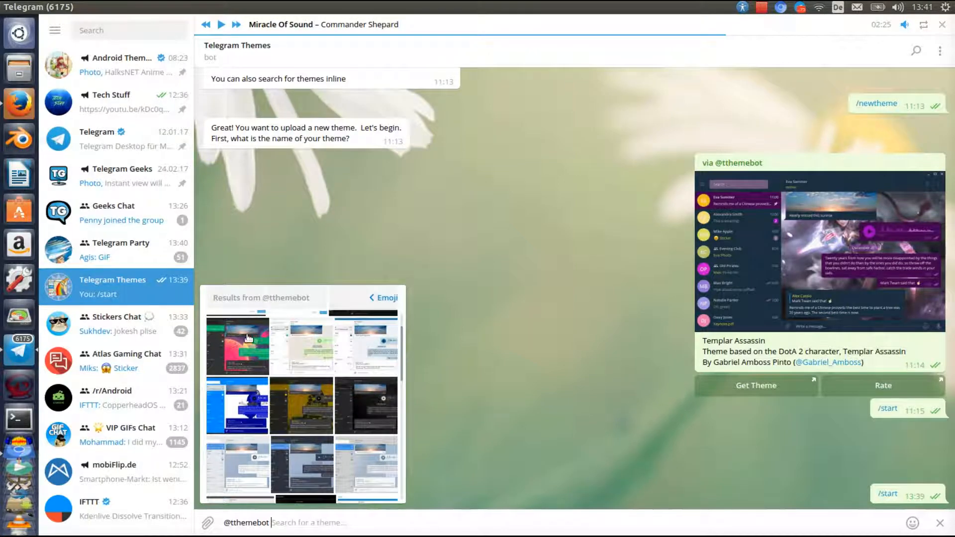
pyautogui.click(237, 346)
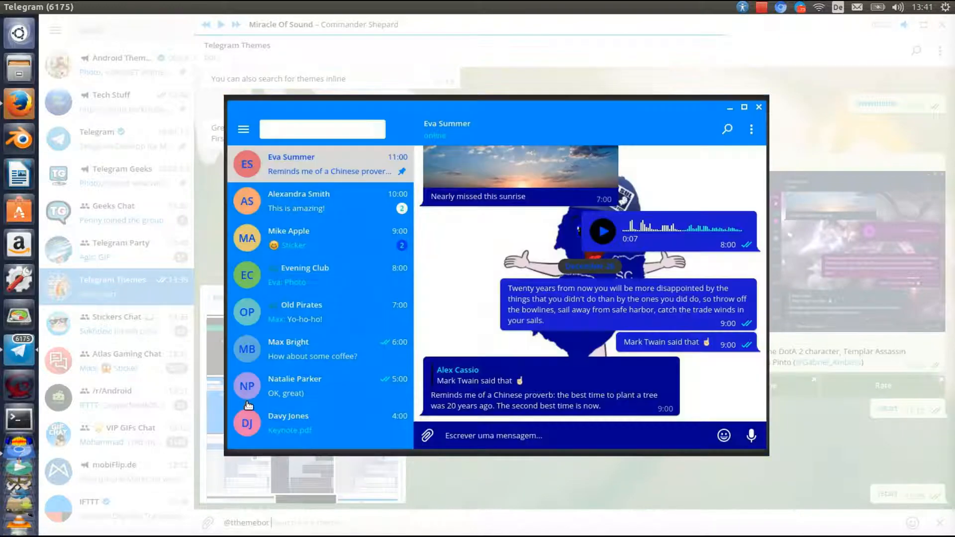
pyautogui.click(758, 108)
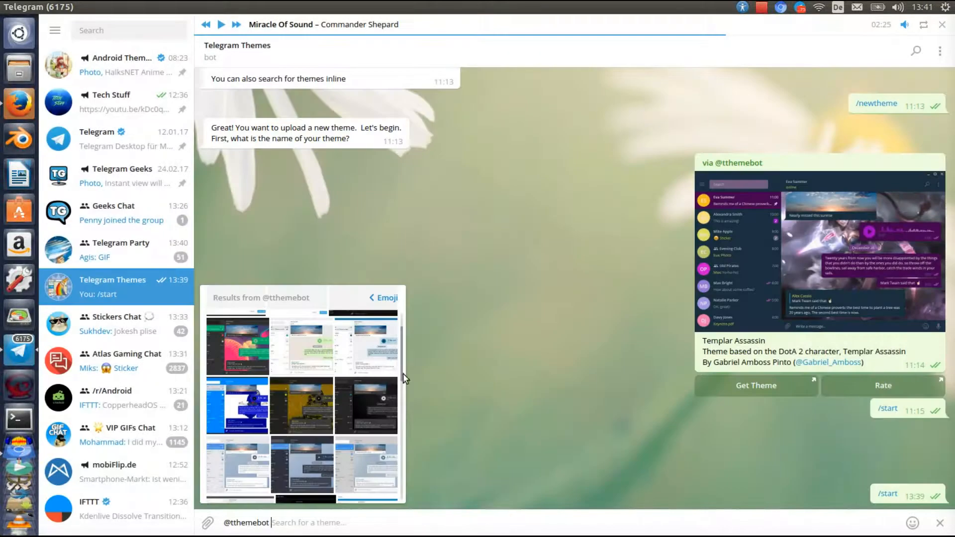
# Step: Scroll further down through more of the bot's inline theme results
pyautogui.scroll(-3)
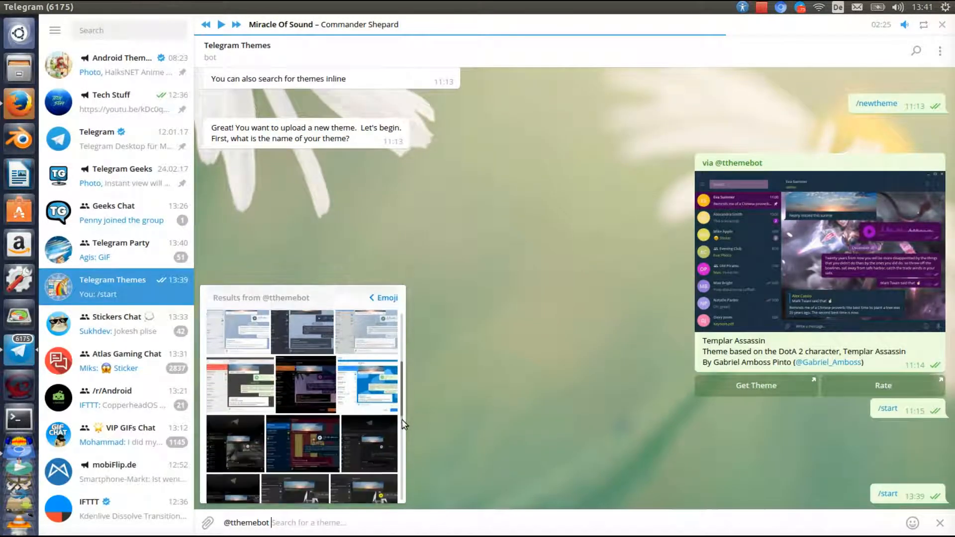
pyautogui.scroll(-3)
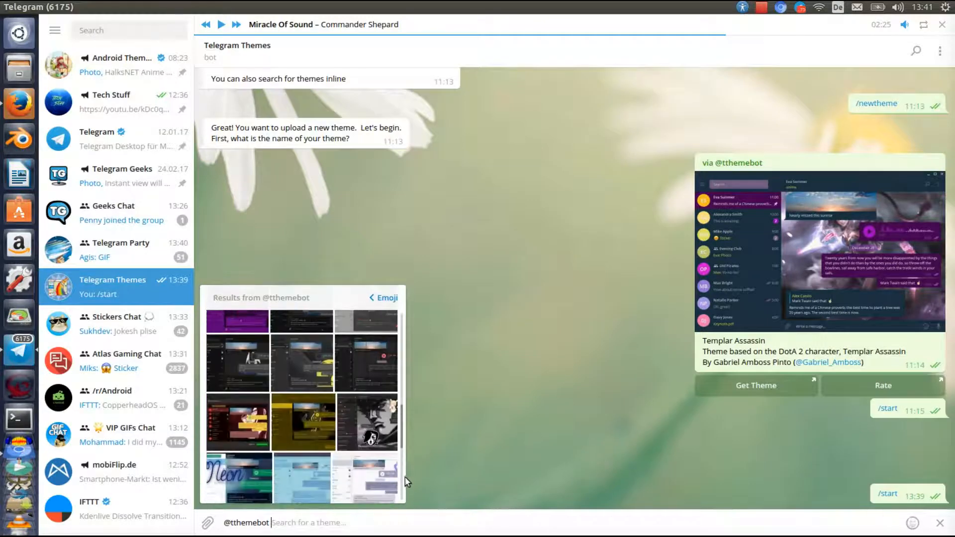
pyautogui.scroll(-3)
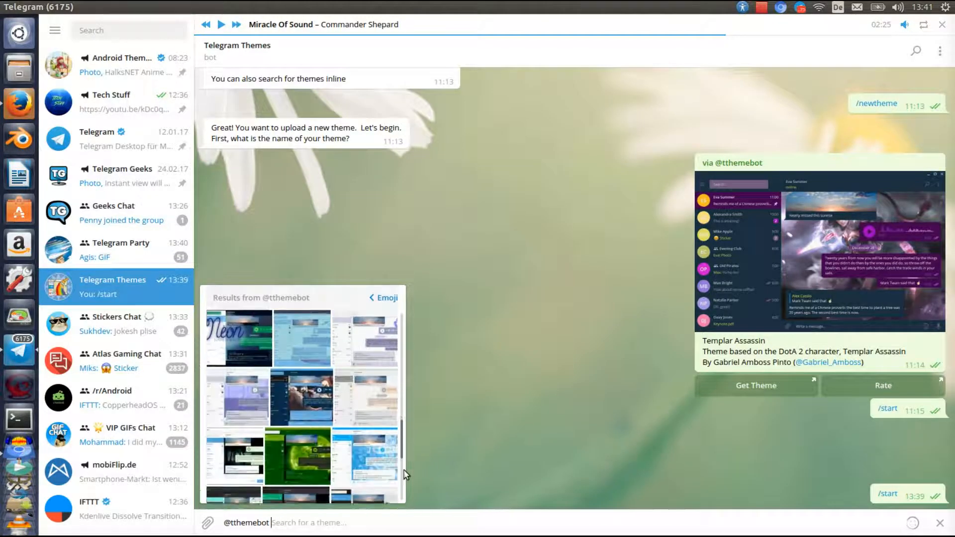
pyautogui.scroll(-3)
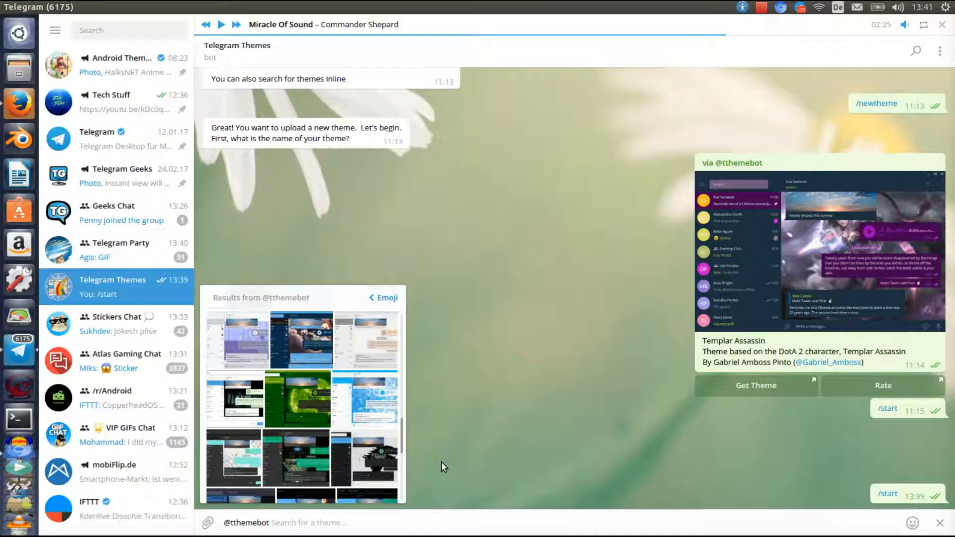
pyautogui.write('co')
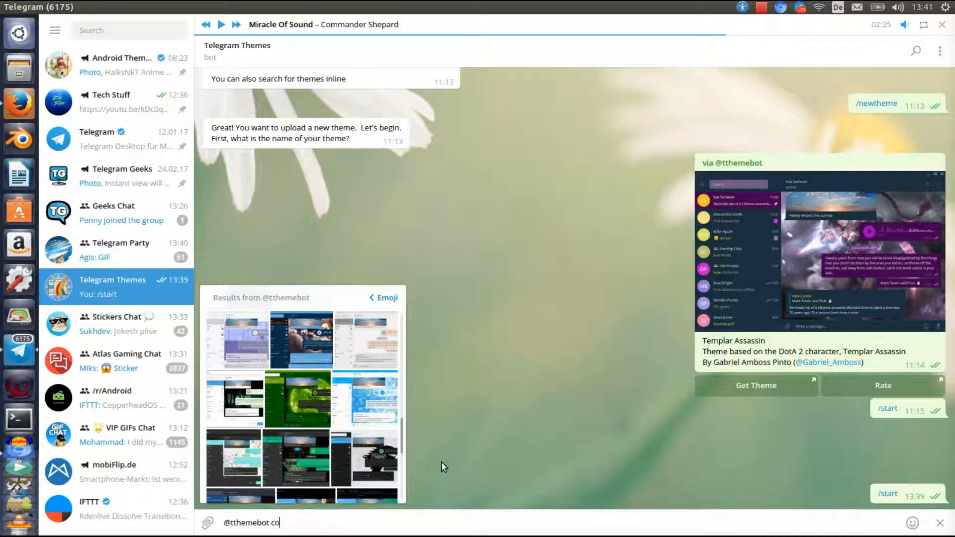
pyautogui.write('rtana')
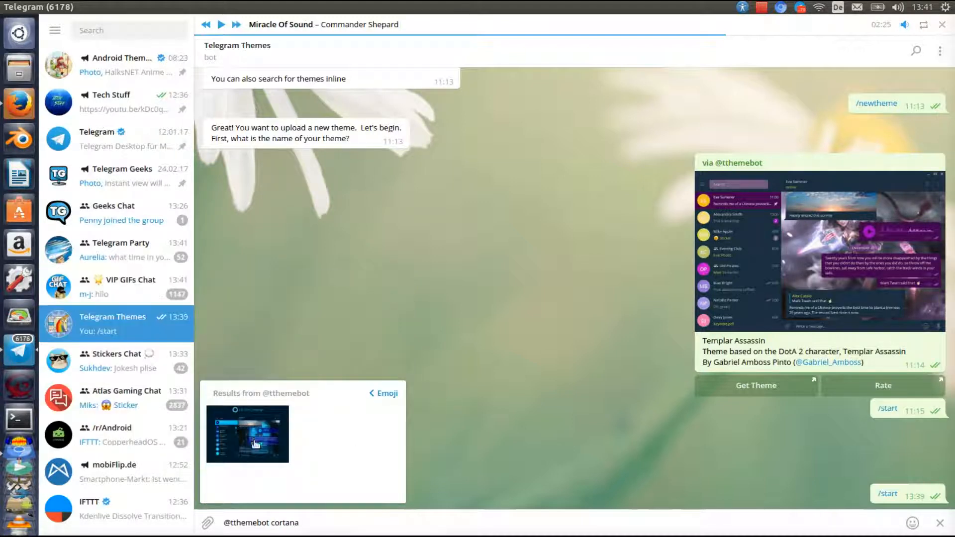
pyautogui.click(248, 433)
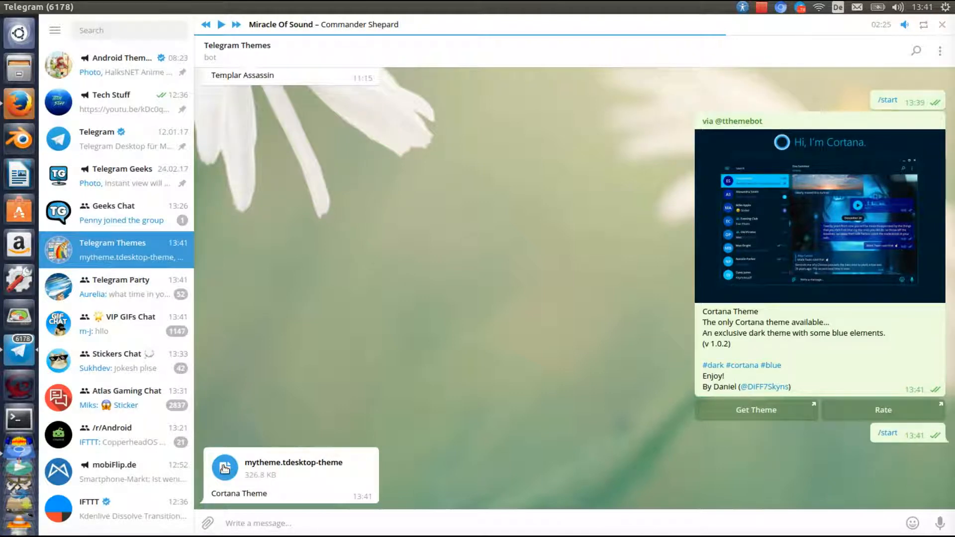
# Step: Preview the received mytheme.tdesktop-theme file and apply the Cortana theme
pyautogui.click(225, 467)
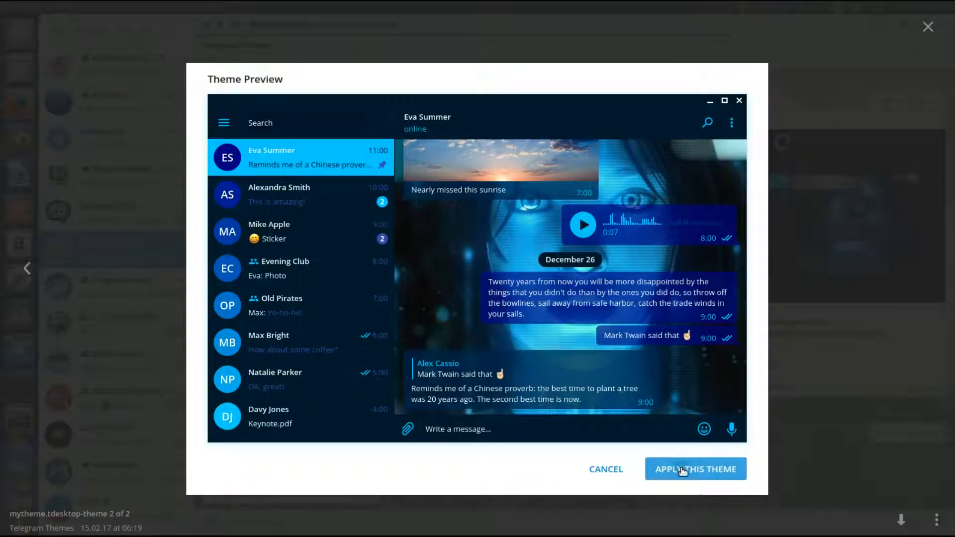
pyautogui.click(695, 469)
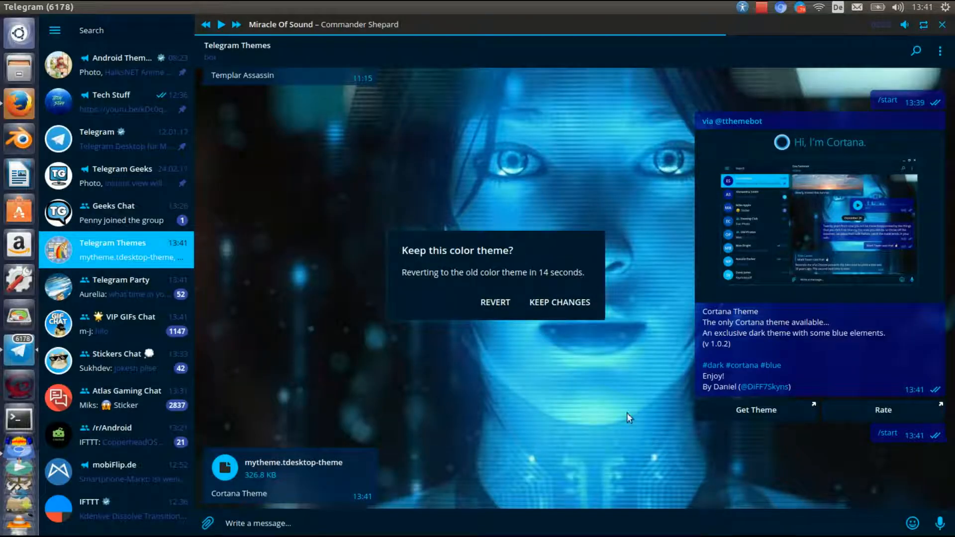
pyautogui.moveTo(495, 302)
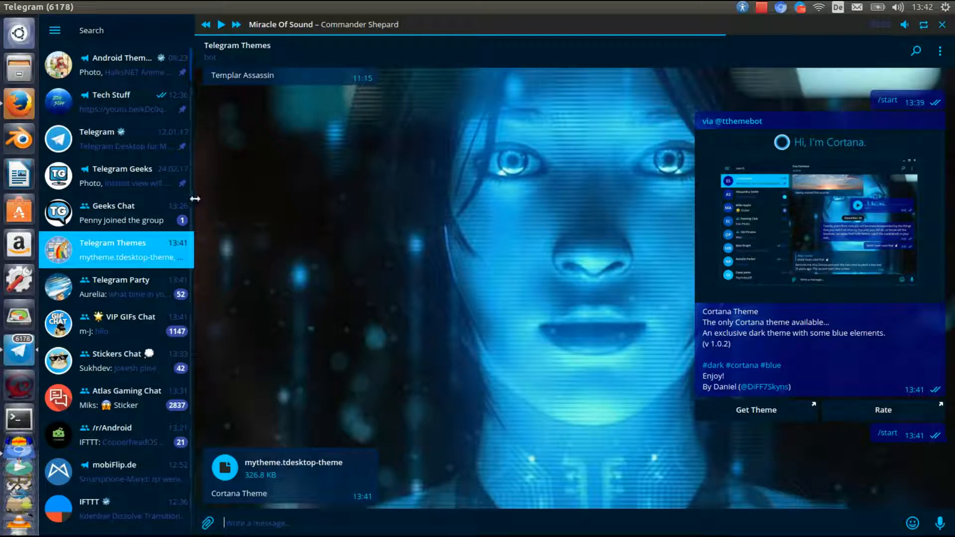
pyautogui.moveTo(150, 193)
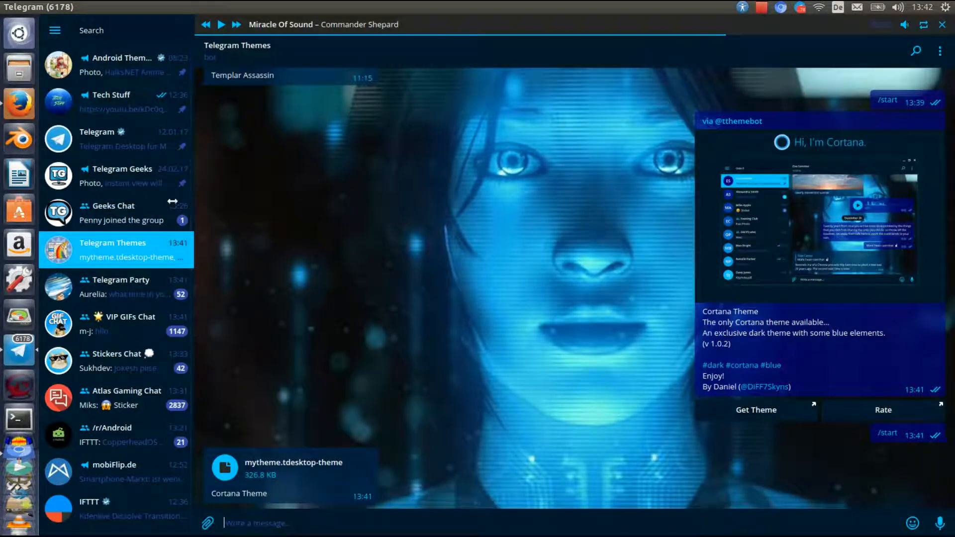
# Step: Hide the chat list, scroll the conversation, and keep the Templar Assassin theme
pyautogui.click(54, 29)
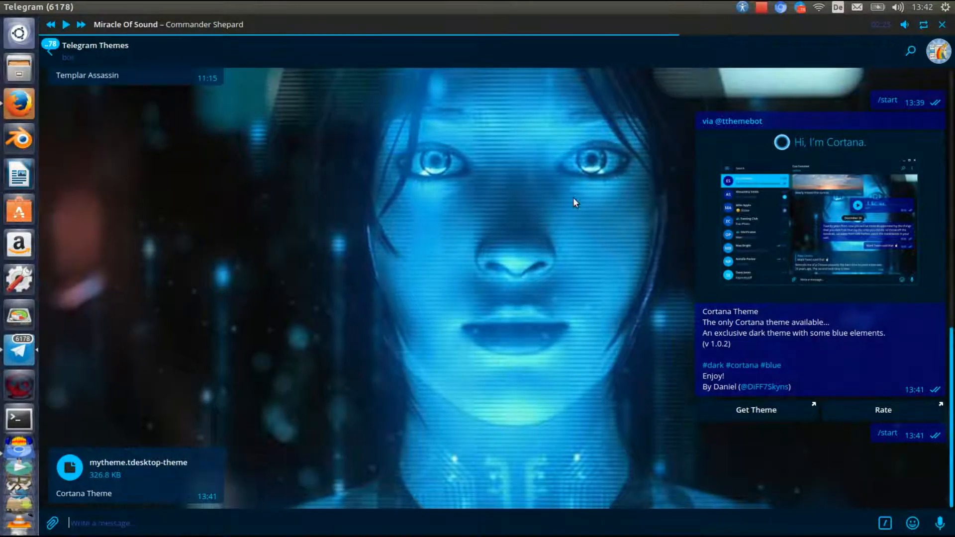
pyautogui.scroll(3)
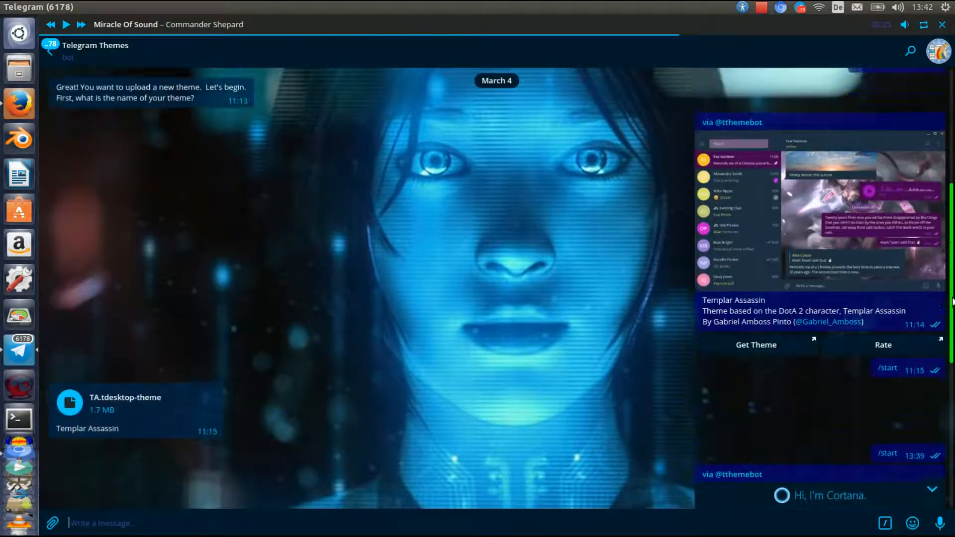
pyautogui.scroll(-3)
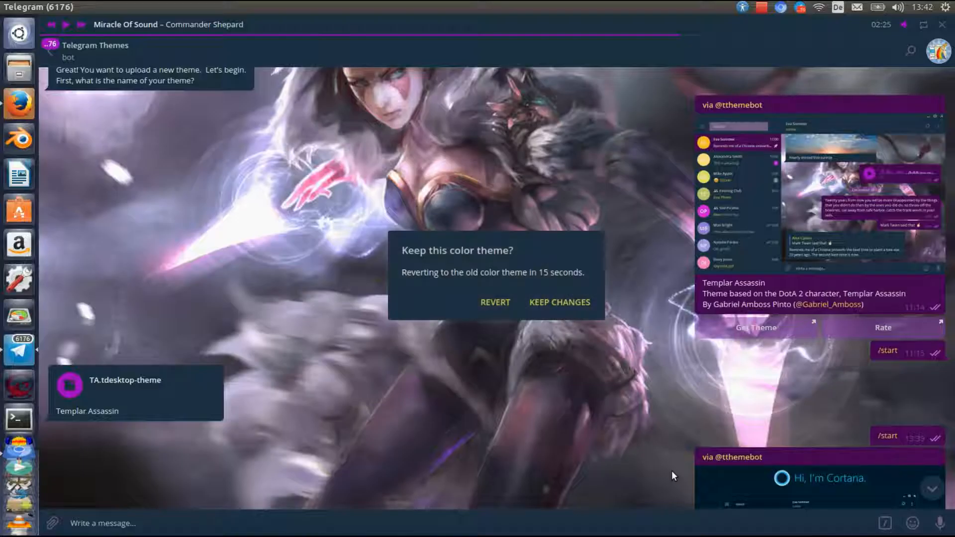
pyautogui.click(559, 302)
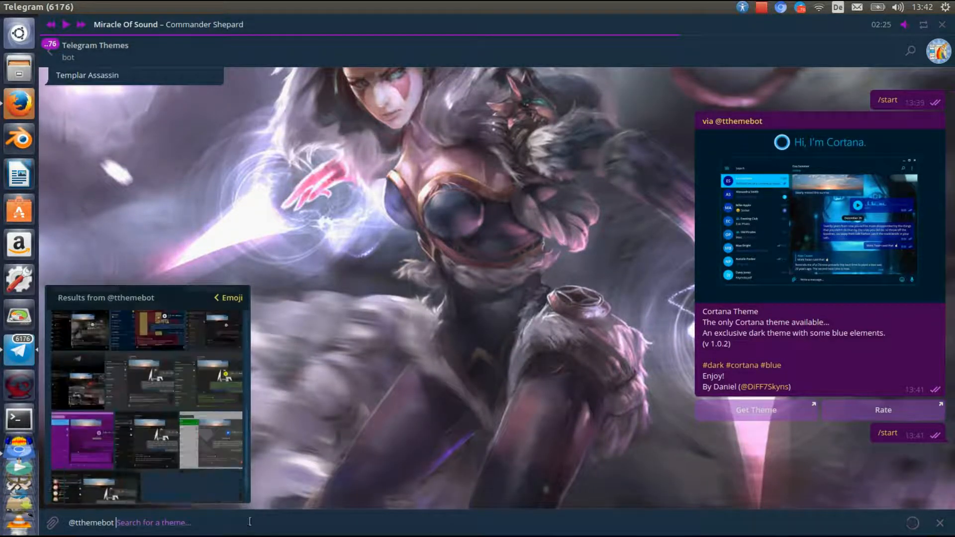
# Step: Pick materialdarkBlueCosmo from the inline results and keep its galaxy-background theme
pyautogui.scroll(-3)
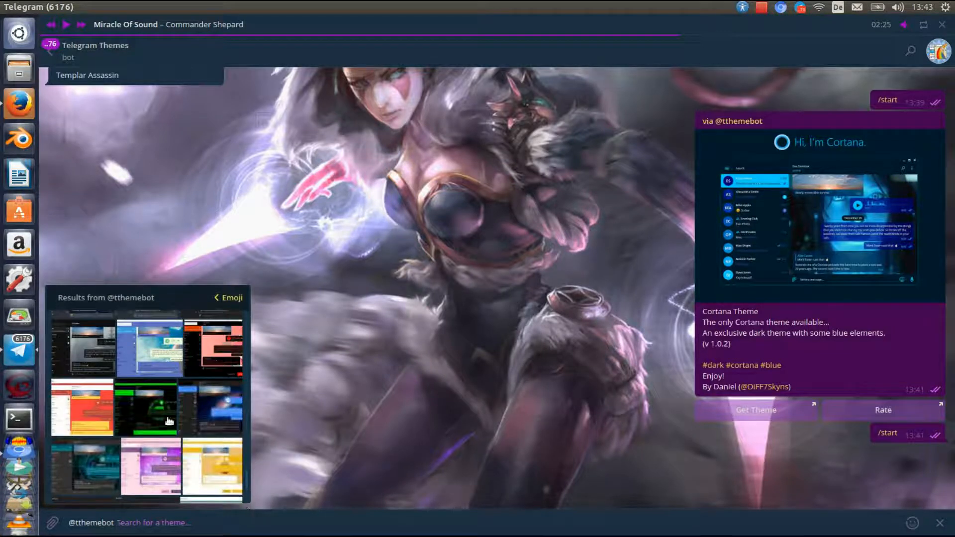
pyautogui.click(169, 406)
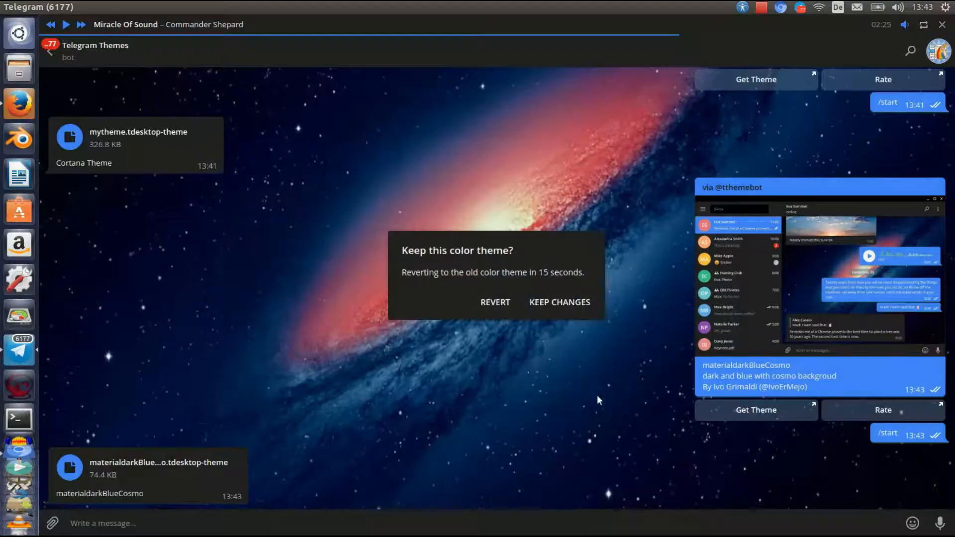
pyautogui.click(558, 302)
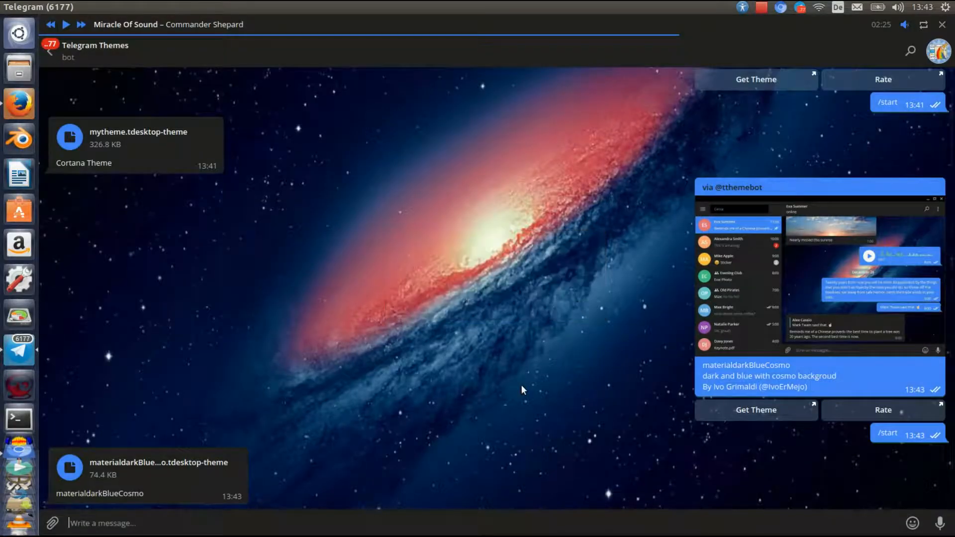